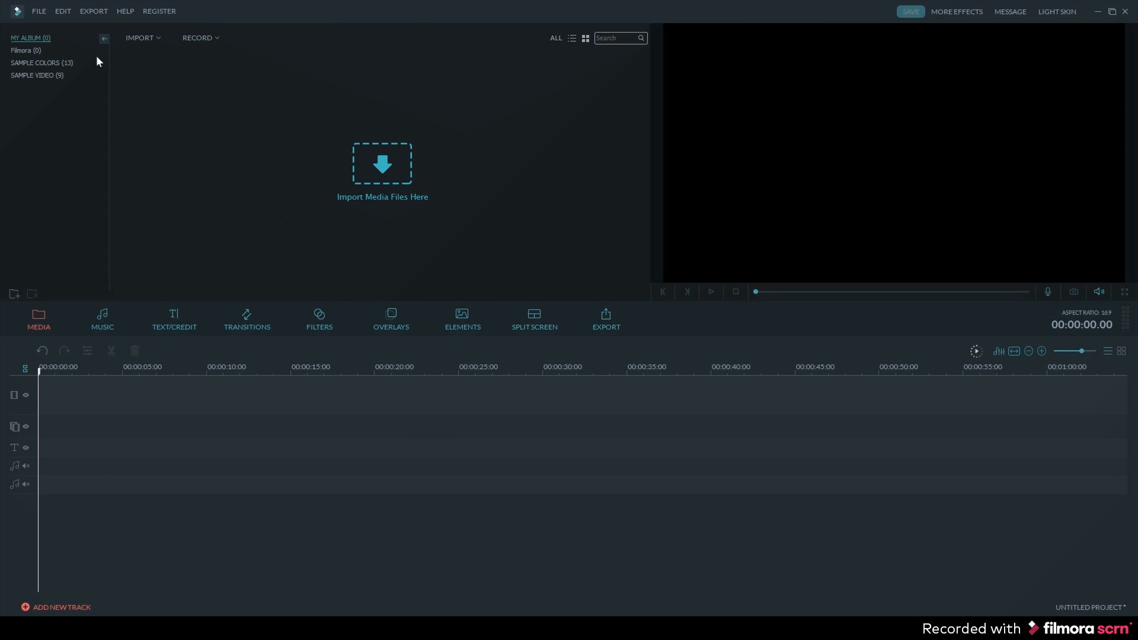
{"action": "mouse_move", "coordinate": [185, 158]}
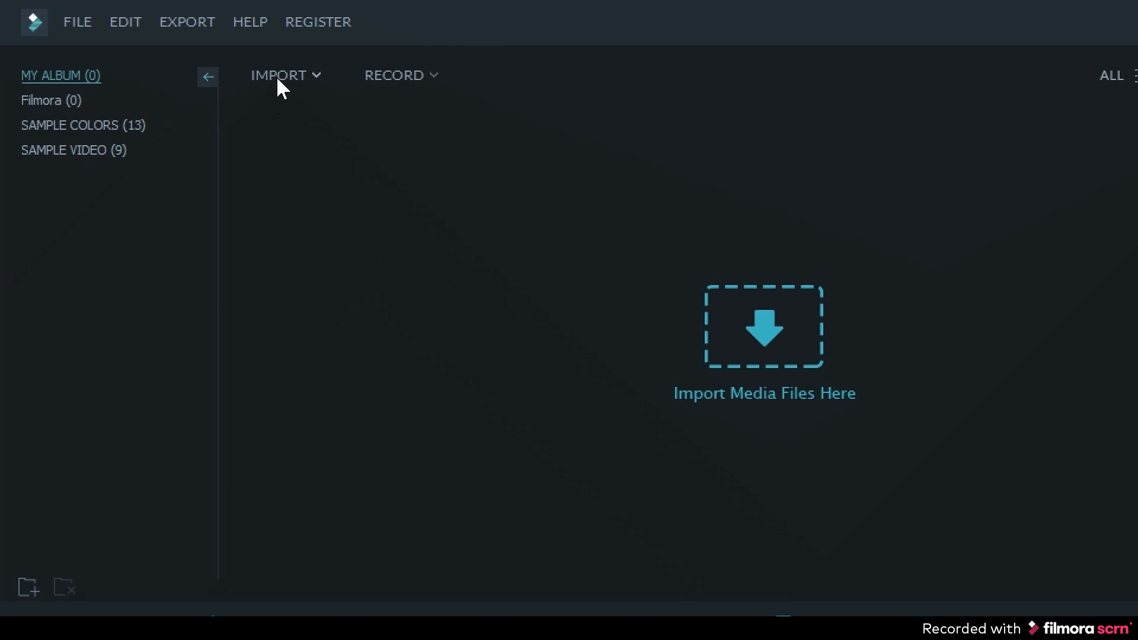
Begin importing media so the 00002 video can be chosen from the Movies folder
{"action": "left_click", "coordinate": [279, 75]}
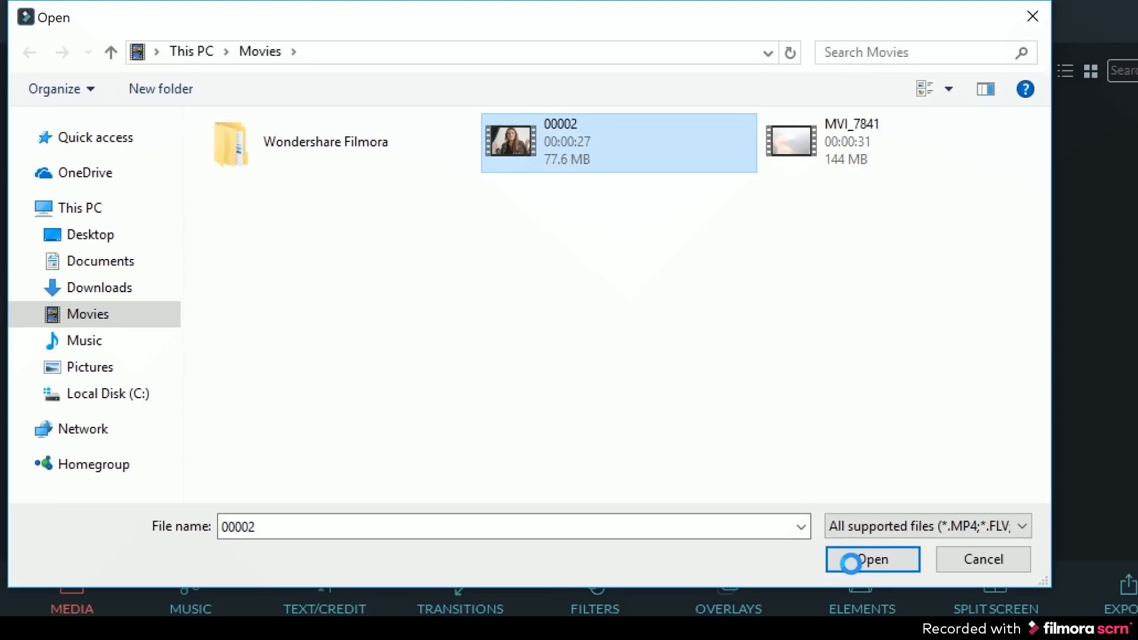
Import the 00002 clip of the woman and place it on the timeline video track
{"action": "left_click", "coordinate": [872, 559]}
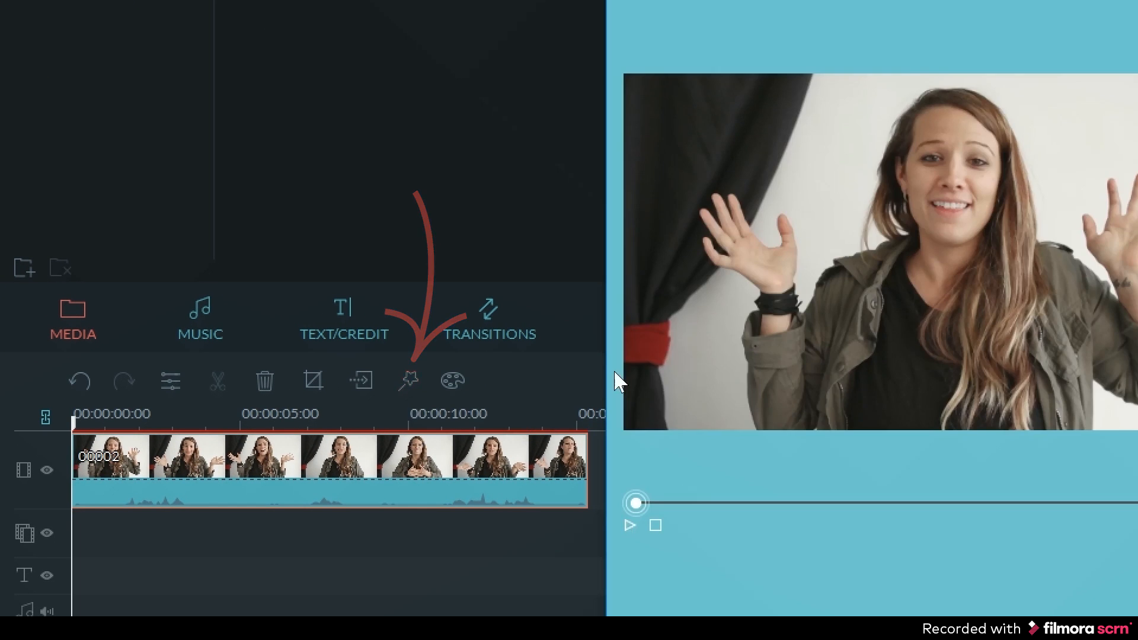
Enable Face Off on the clip, trying the Stop sign, sunglasses and Santa masks before choosing the square cartoon face
{"action": "left_click", "coordinate": [407, 381]}
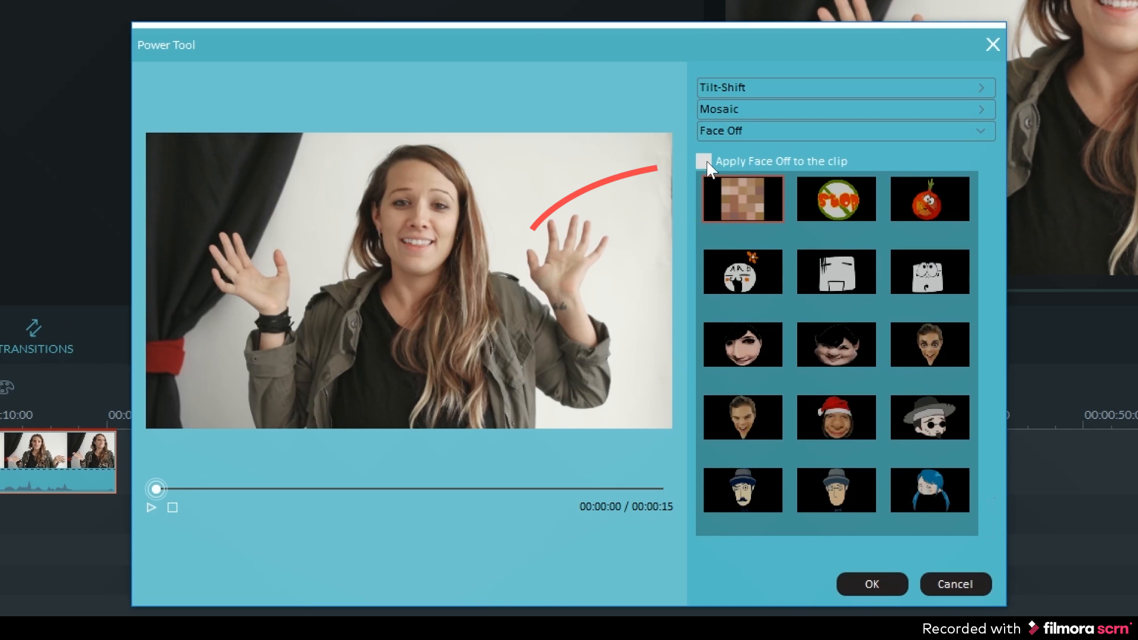
{"action": "left_click", "coordinate": [703, 160]}
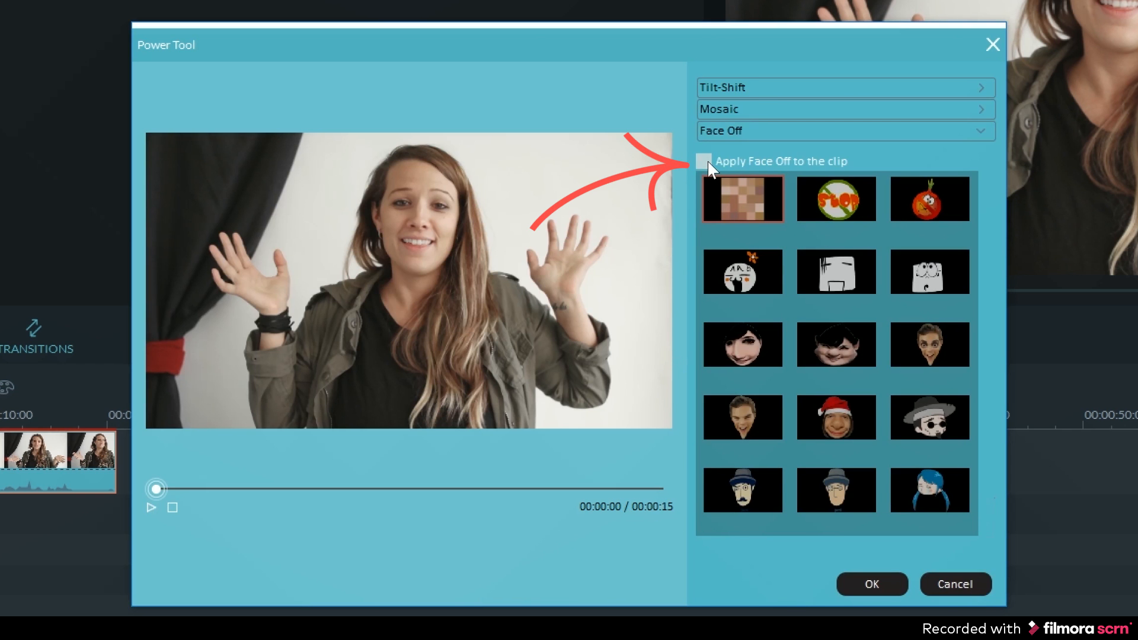
{"action": "left_click", "coordinate": [704, 160]}
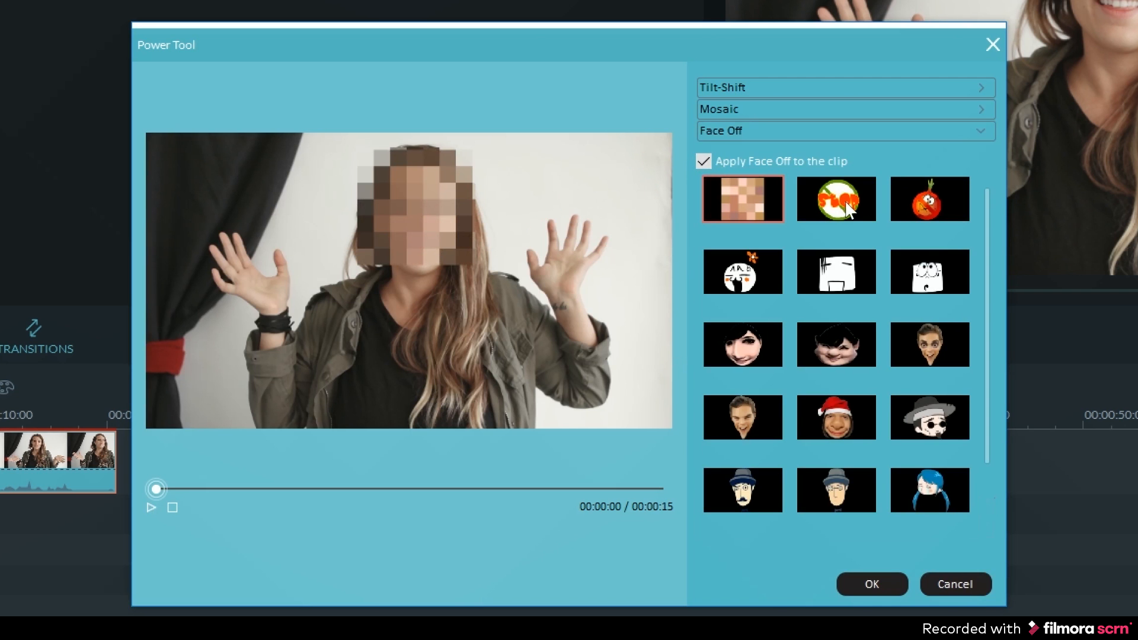
{"action": "left_click", "coordinate": [836, 199]}
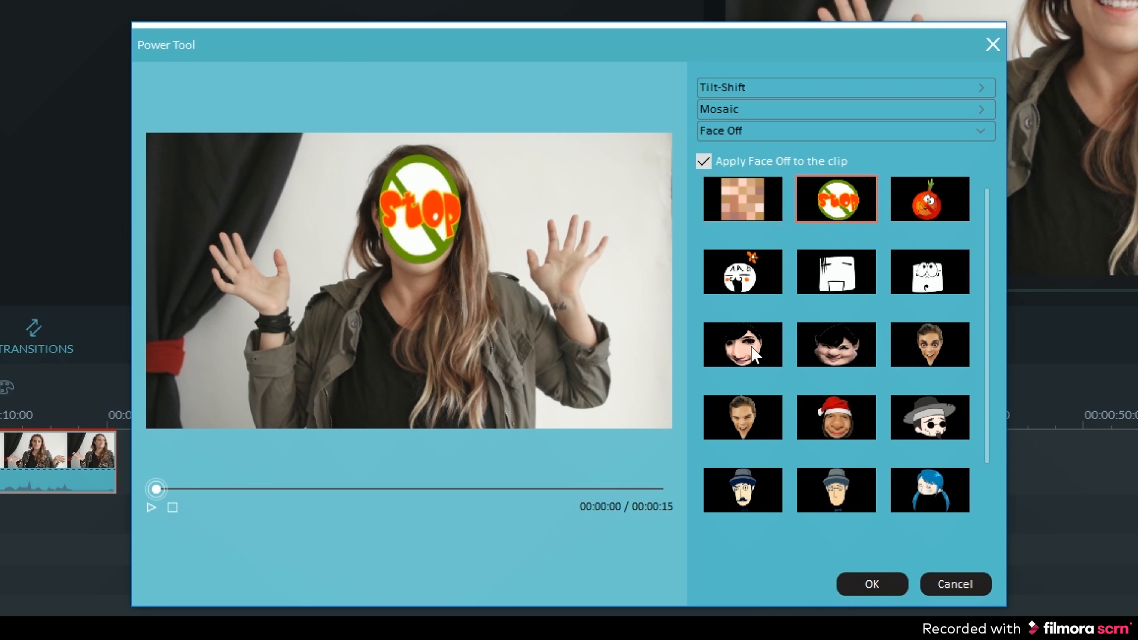
{"action": "left_click", "coordinate": [929, 417]}
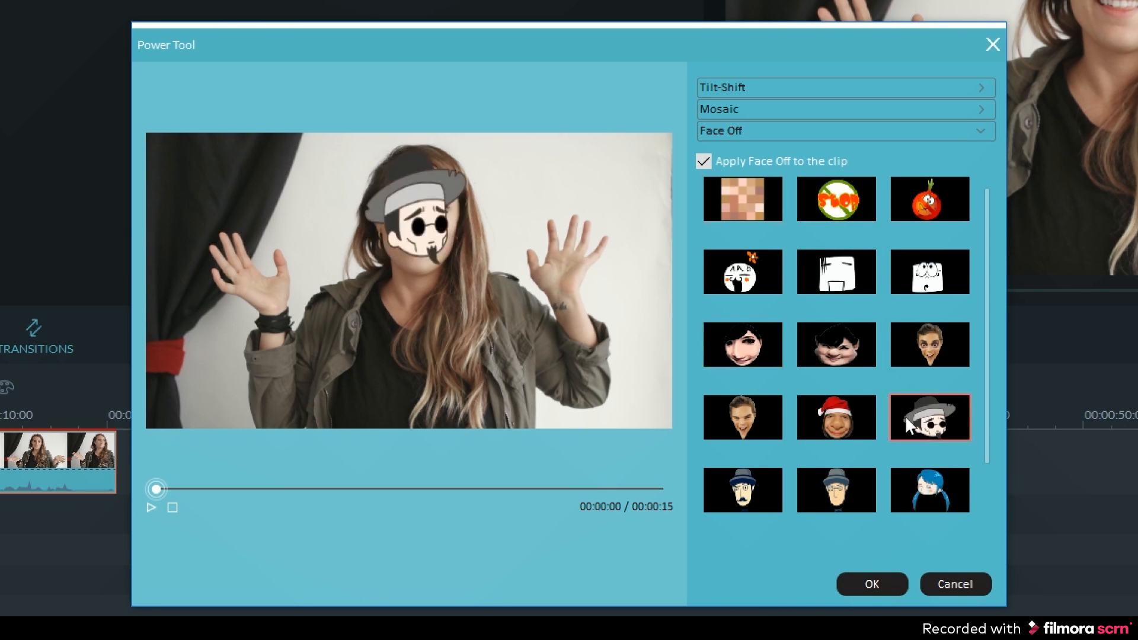
{"action": "left_click", "coordinate": [836, 418]}
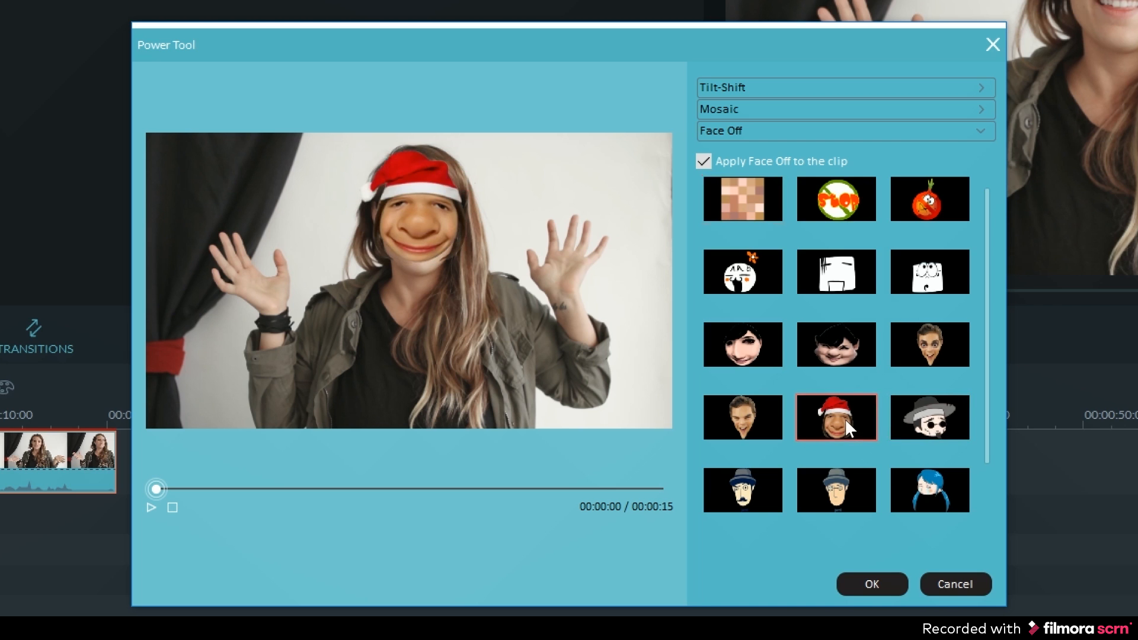
{"action": "left_click", "coordinate": [930, 271]}
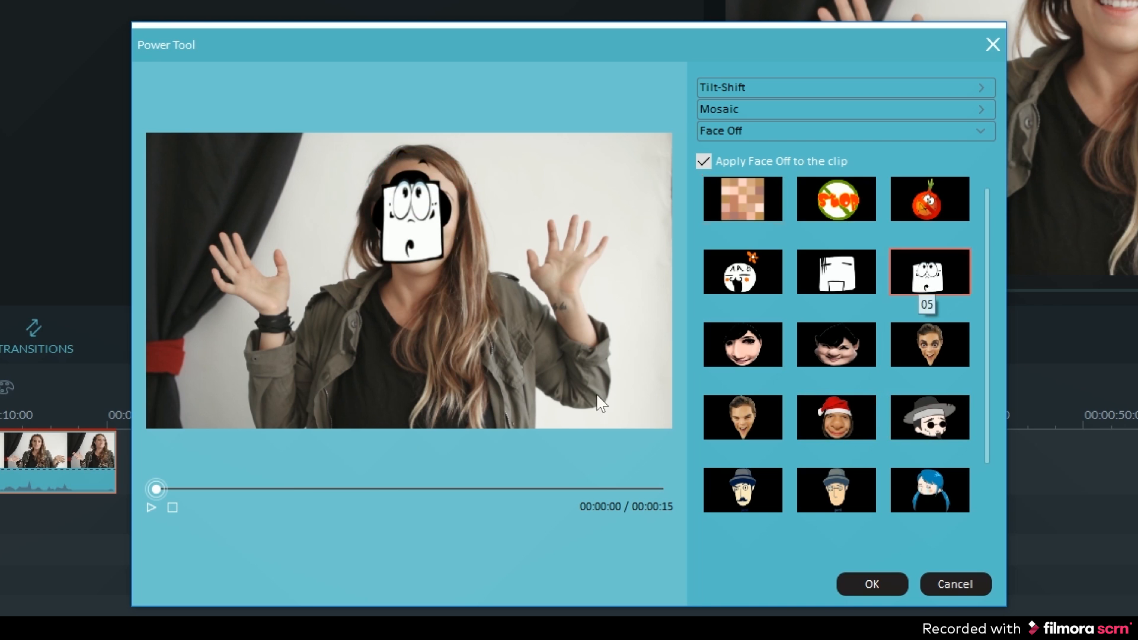
{"action": "mouse_move", "coordinate": [178, 500]}
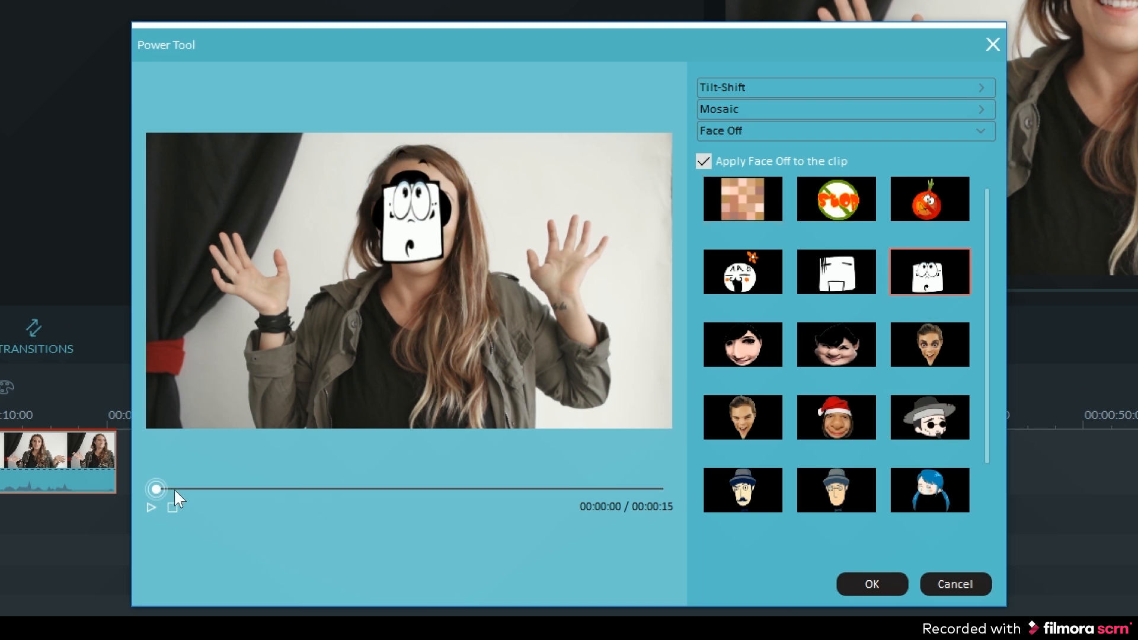
Play the Power Tool preview to check the square cartoon mask tracking the woman's face
{"action": "left_click", "coordinate": [152, 508]}
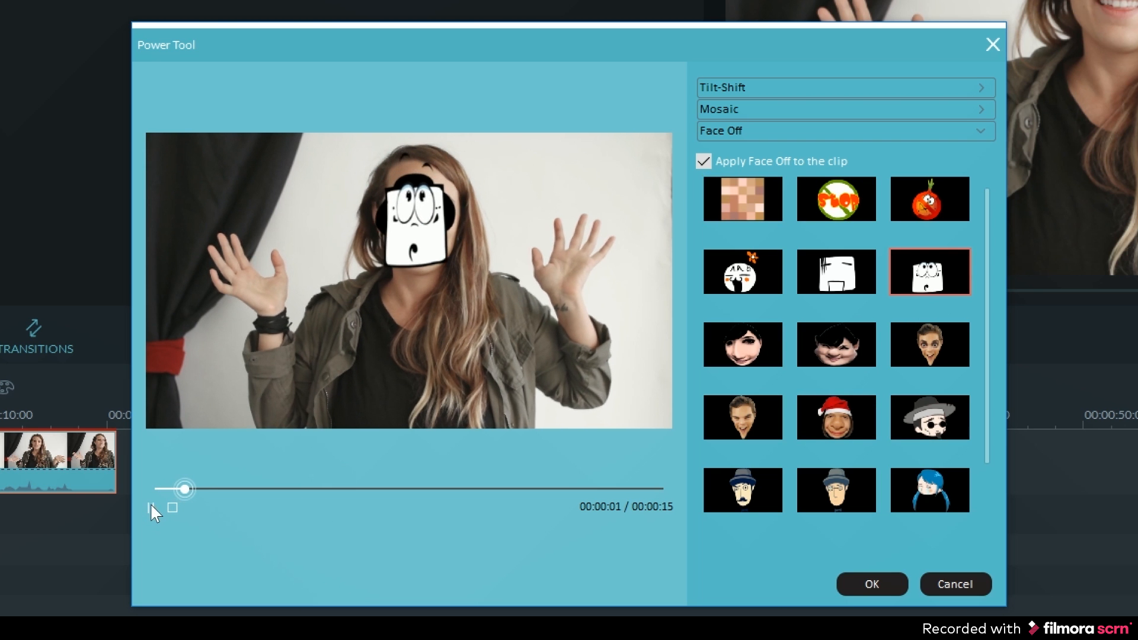
{"action": "left_click", "coordinate": [150, 509]}
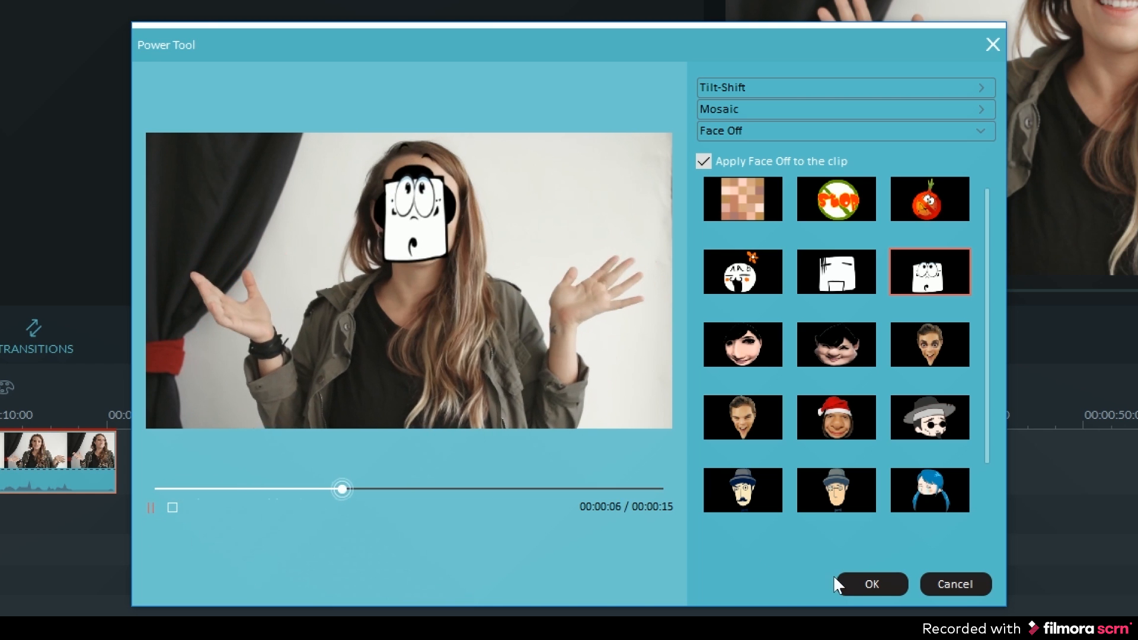
Confirm the Face Off settings with OK and play the masked clip in the main preview
{"action": "left_click", "coordinate": [875, 584]}
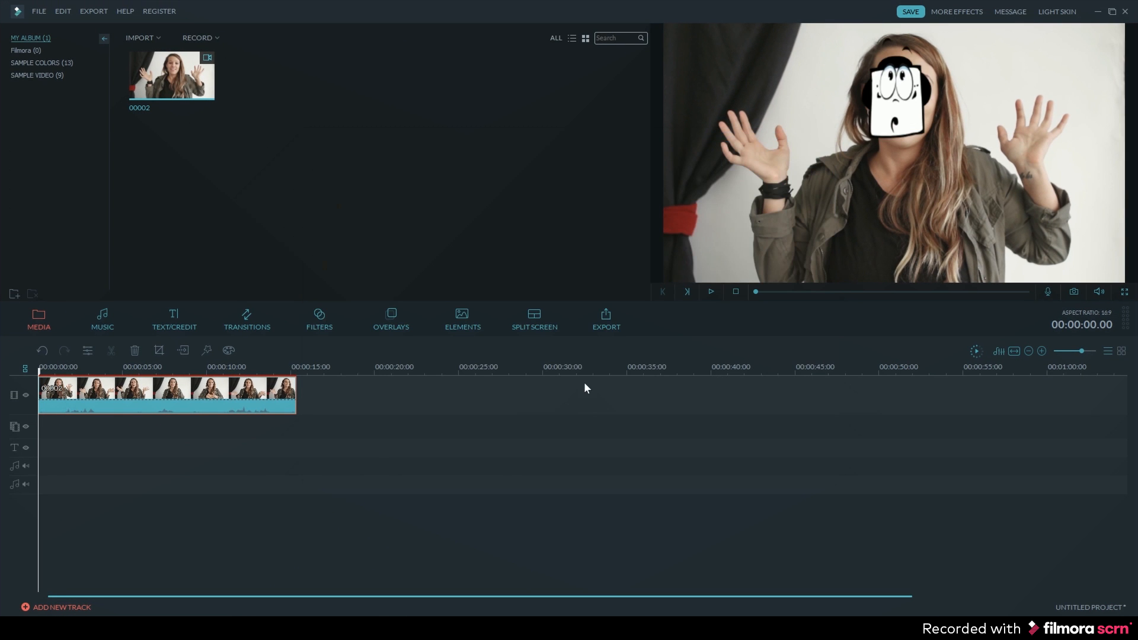
{"action": "left_click", "coordinate": [711, 291]}
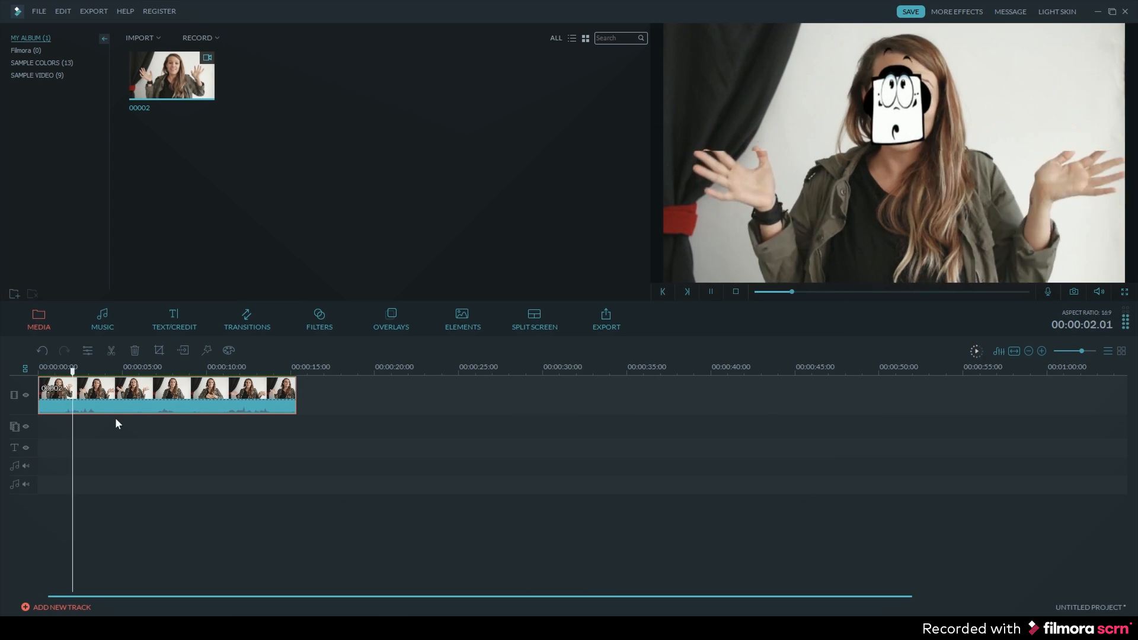